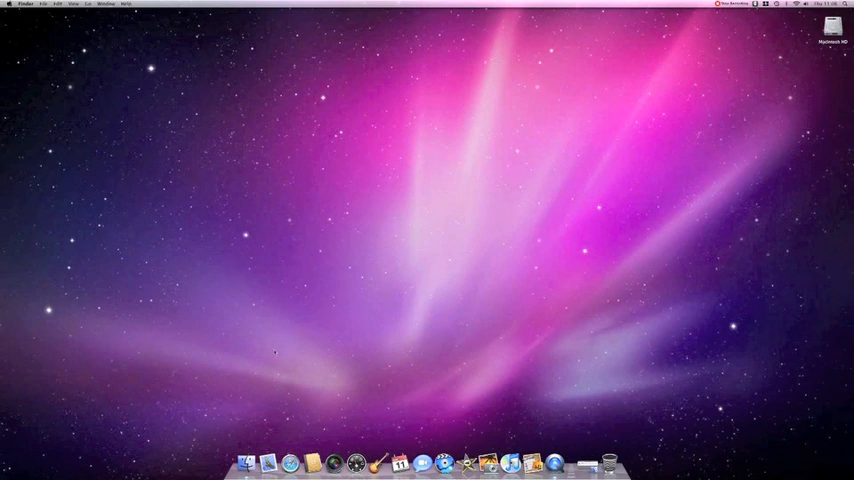
mouse_move(310, 455)
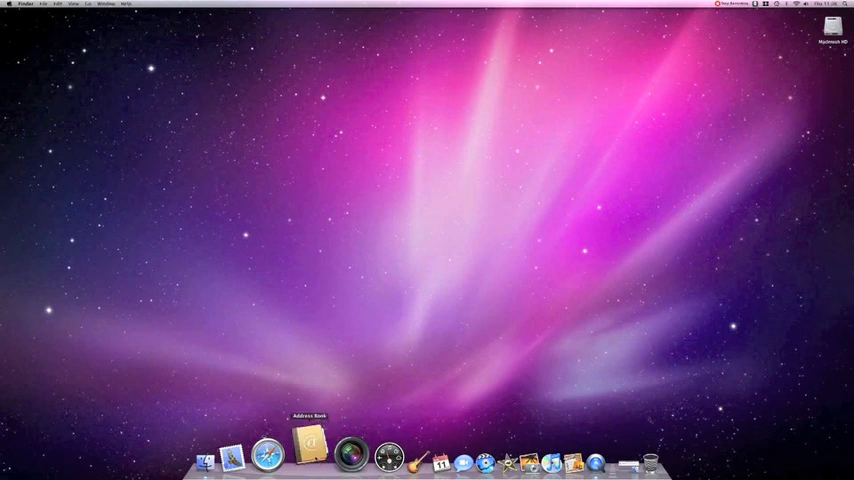
Step: Launch Address Book from the Dock to show the Apple Inc. contact card
left_click(308, 456)
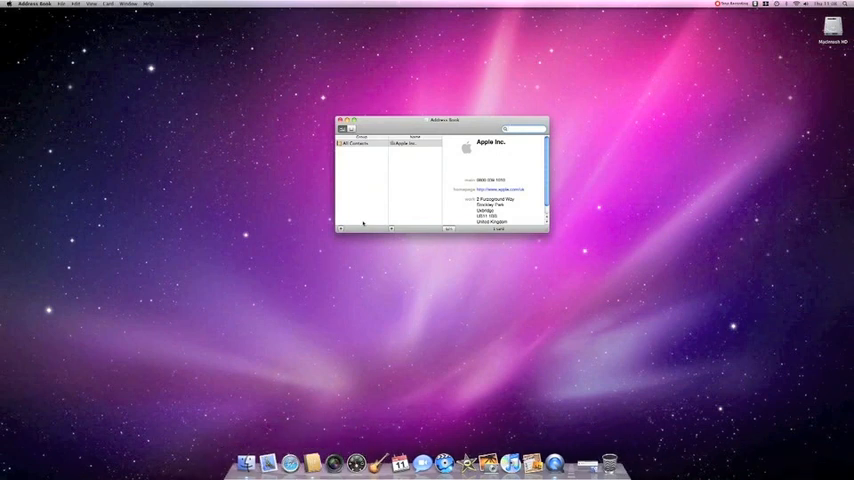
Step: From All Contacts, create new cards for John Smith and Jane Smith with home addresses
left_click(355, 143)
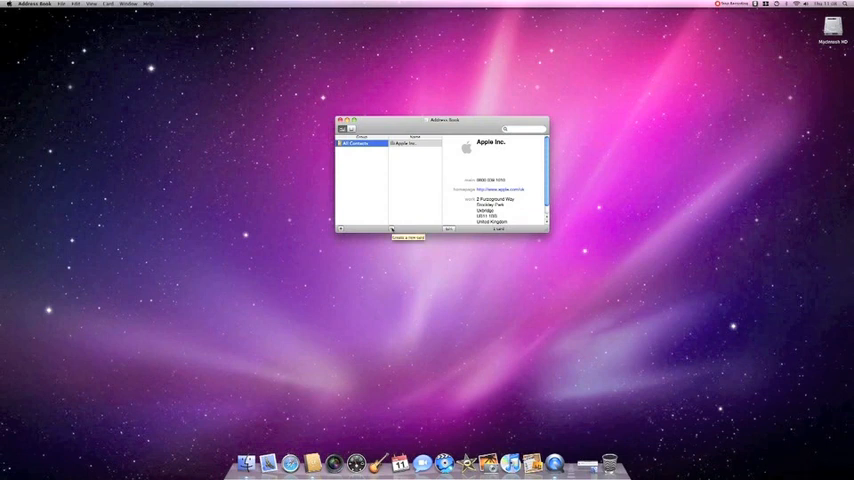
left_click(391, 229)
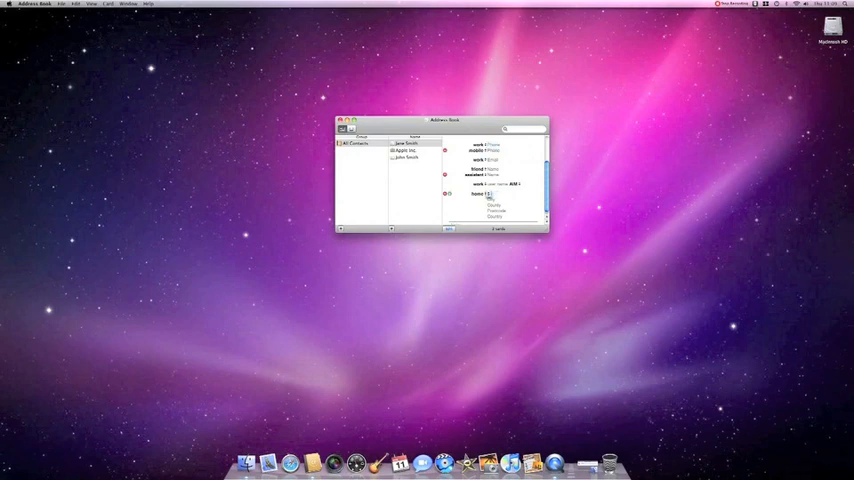
left_click(408, 143)
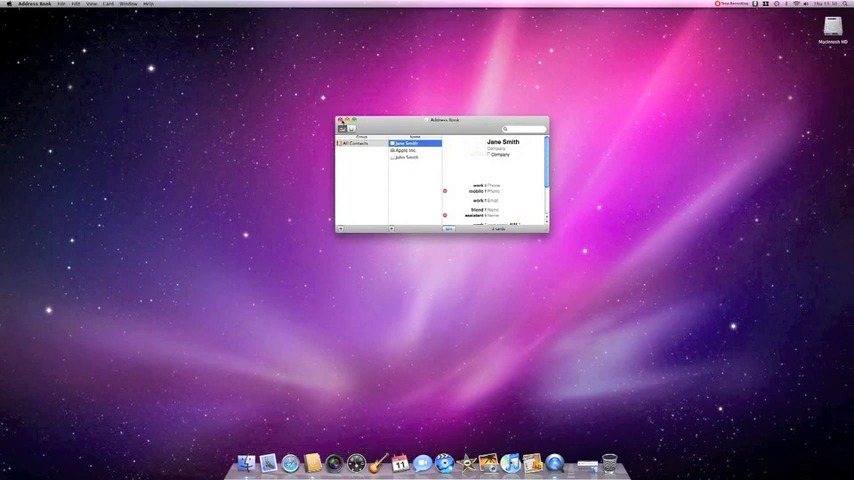
left_click(341, 120)
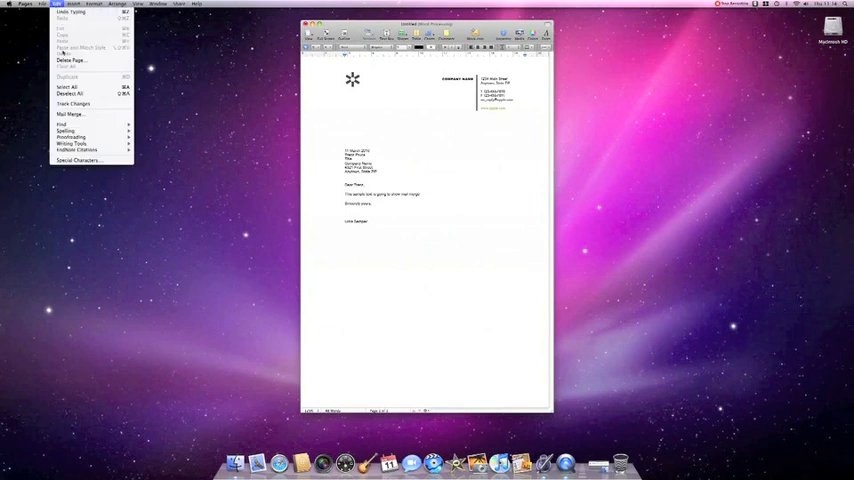
mouse_move(70, 113)
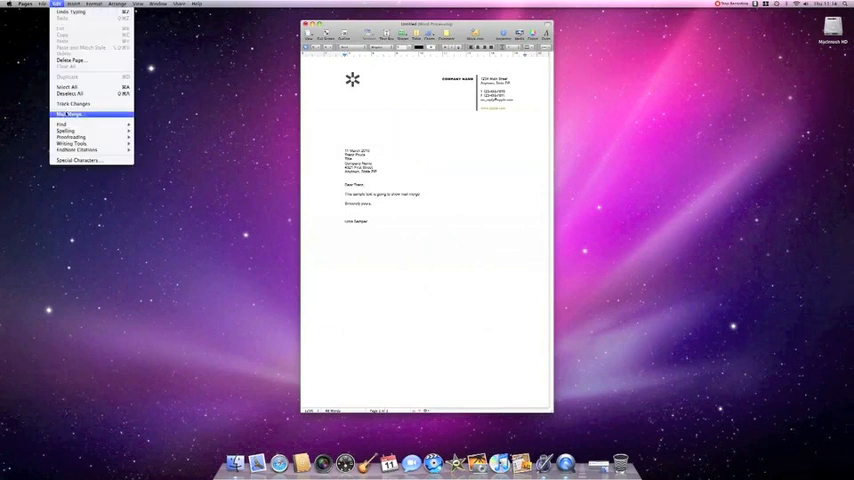
Step: Mail-merge from Address Book group All into a new document, Untitled 2
left_click(68, 113)
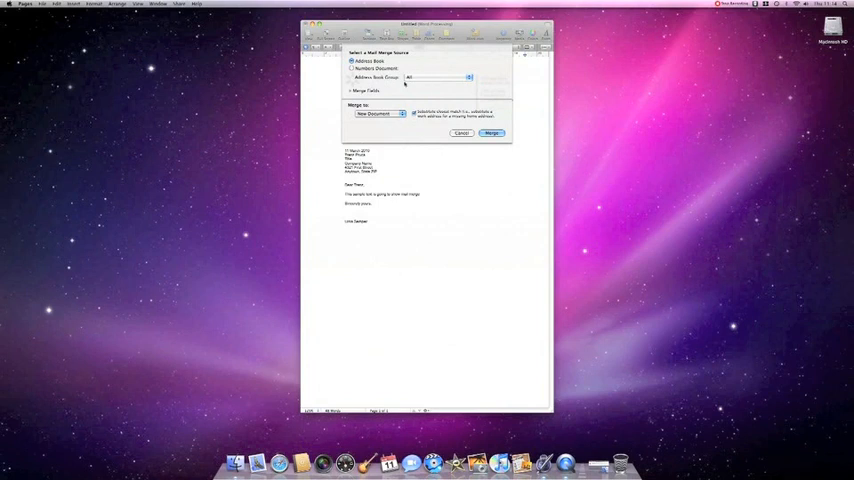
left_click(435, 77)
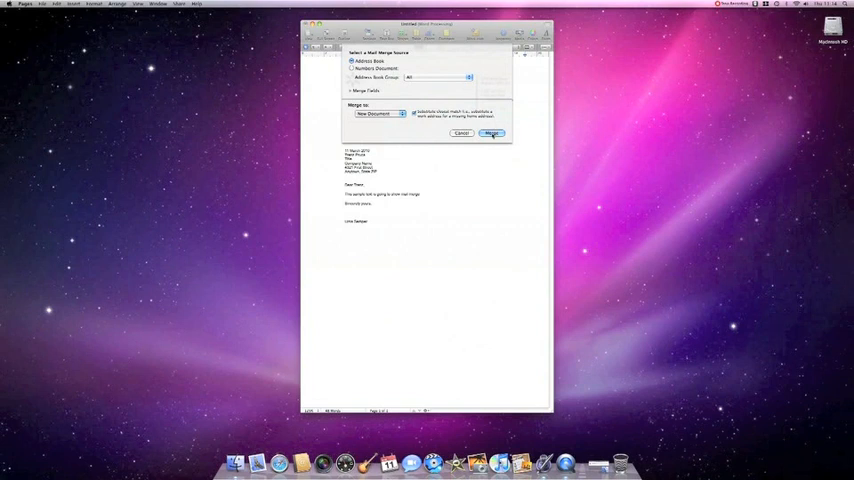
left_click(491, 133)
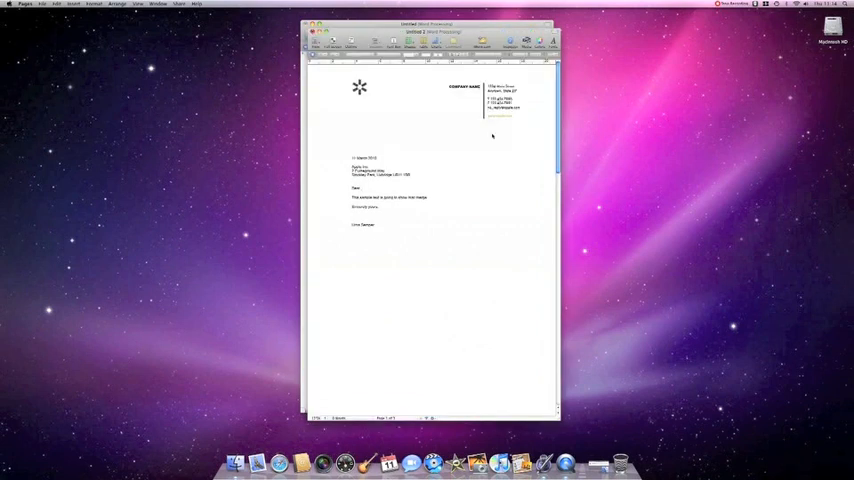